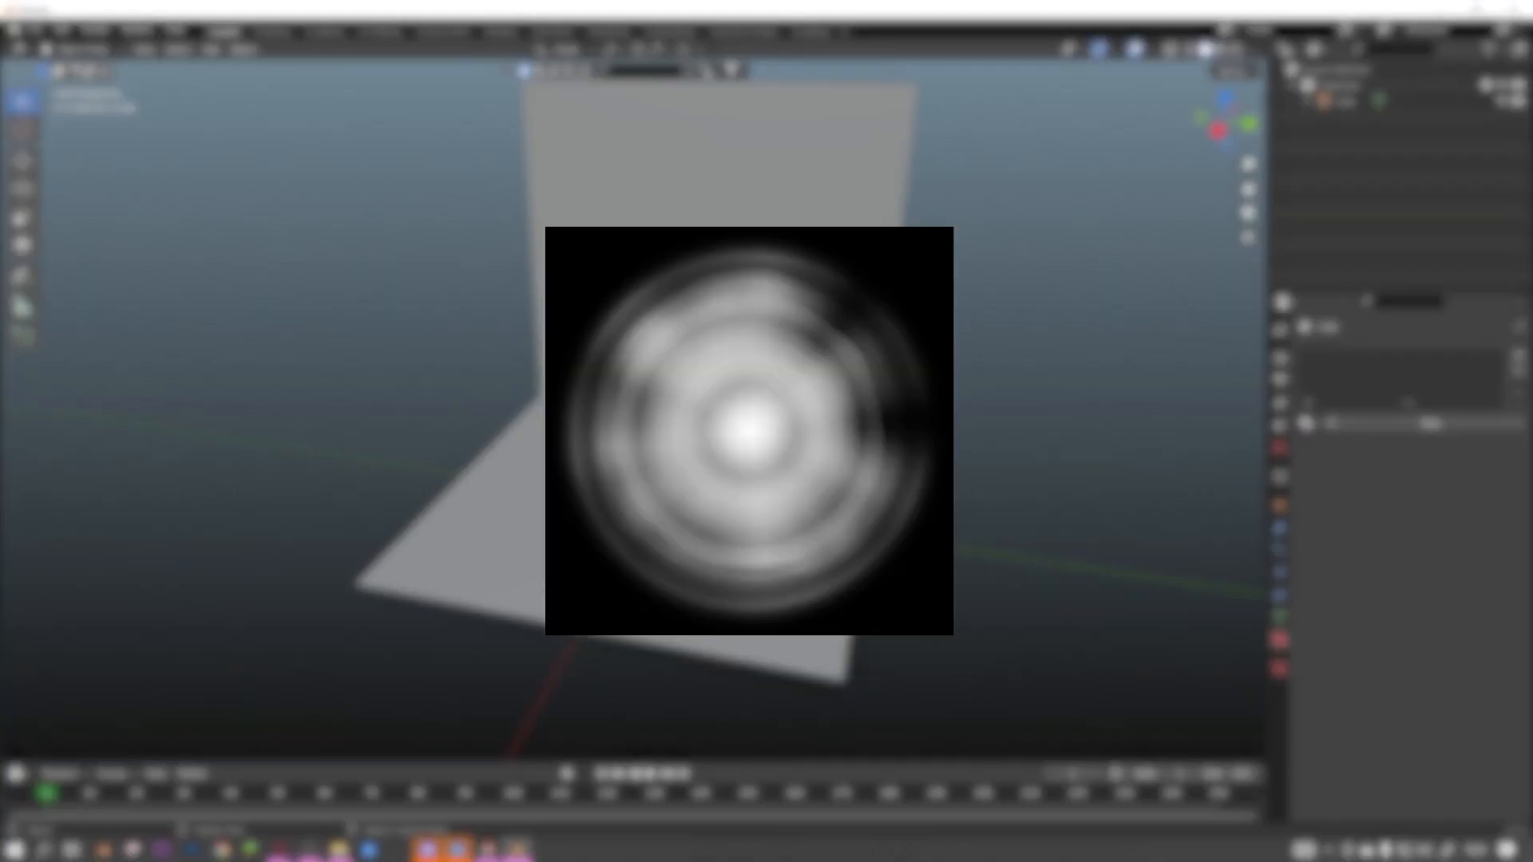
- Set the render engine to Cycles in Render Properties
click(210, 49)
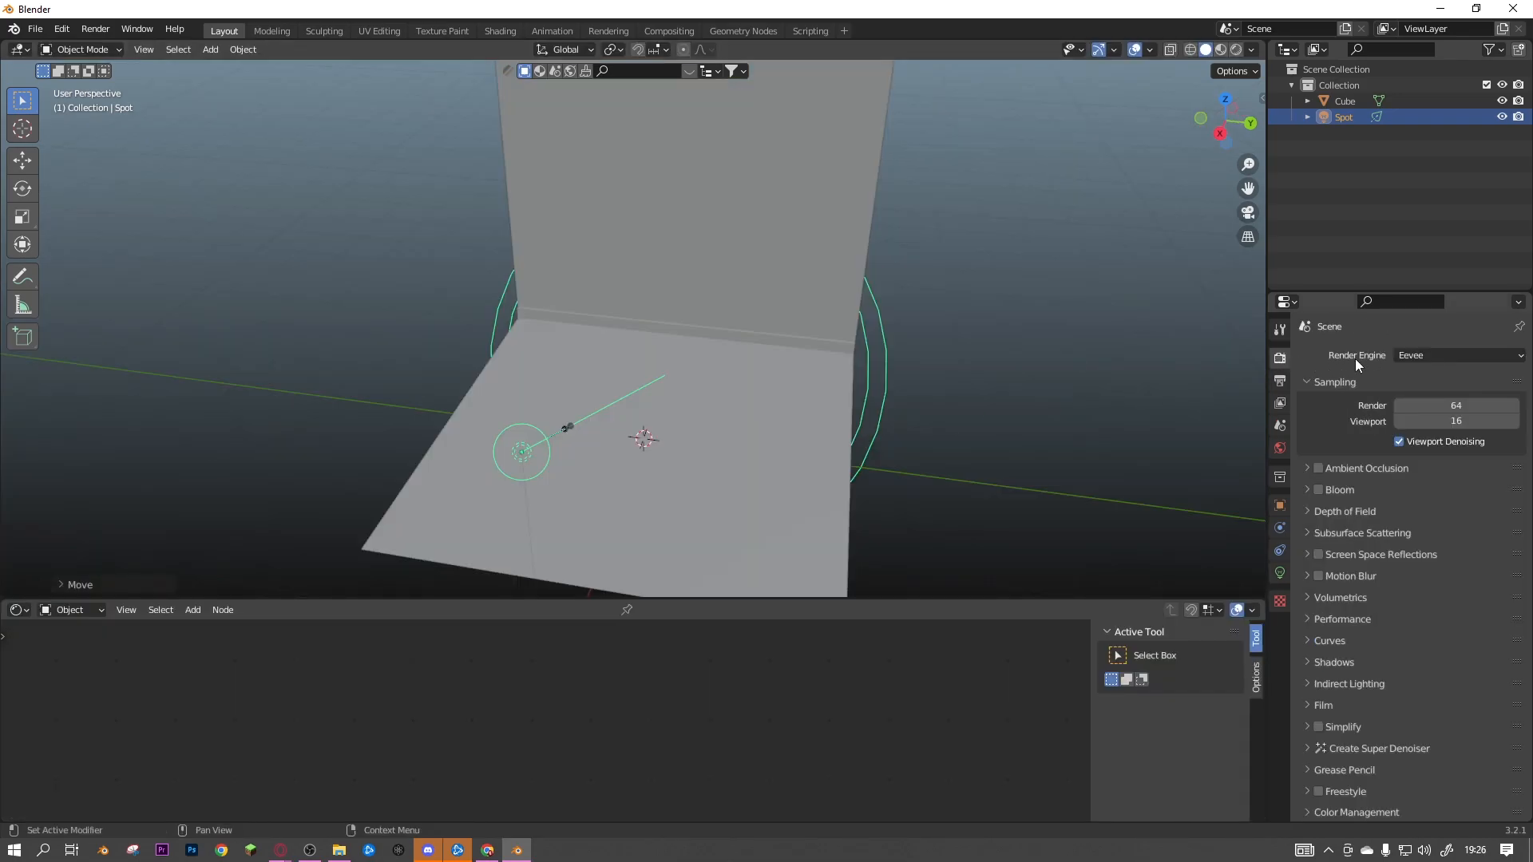
click(1455, 355)
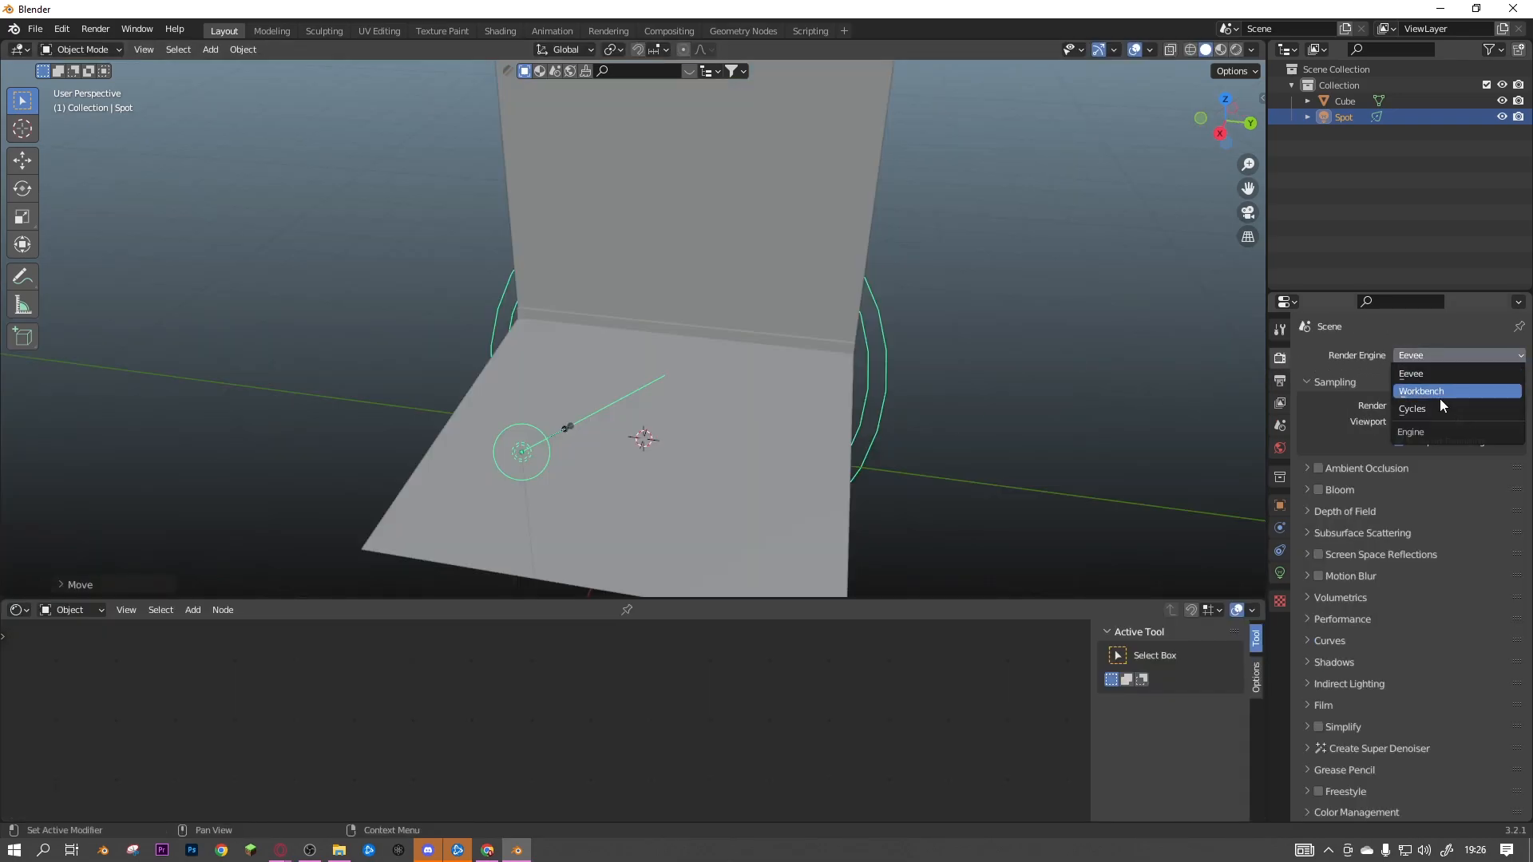
click(1411, 409)
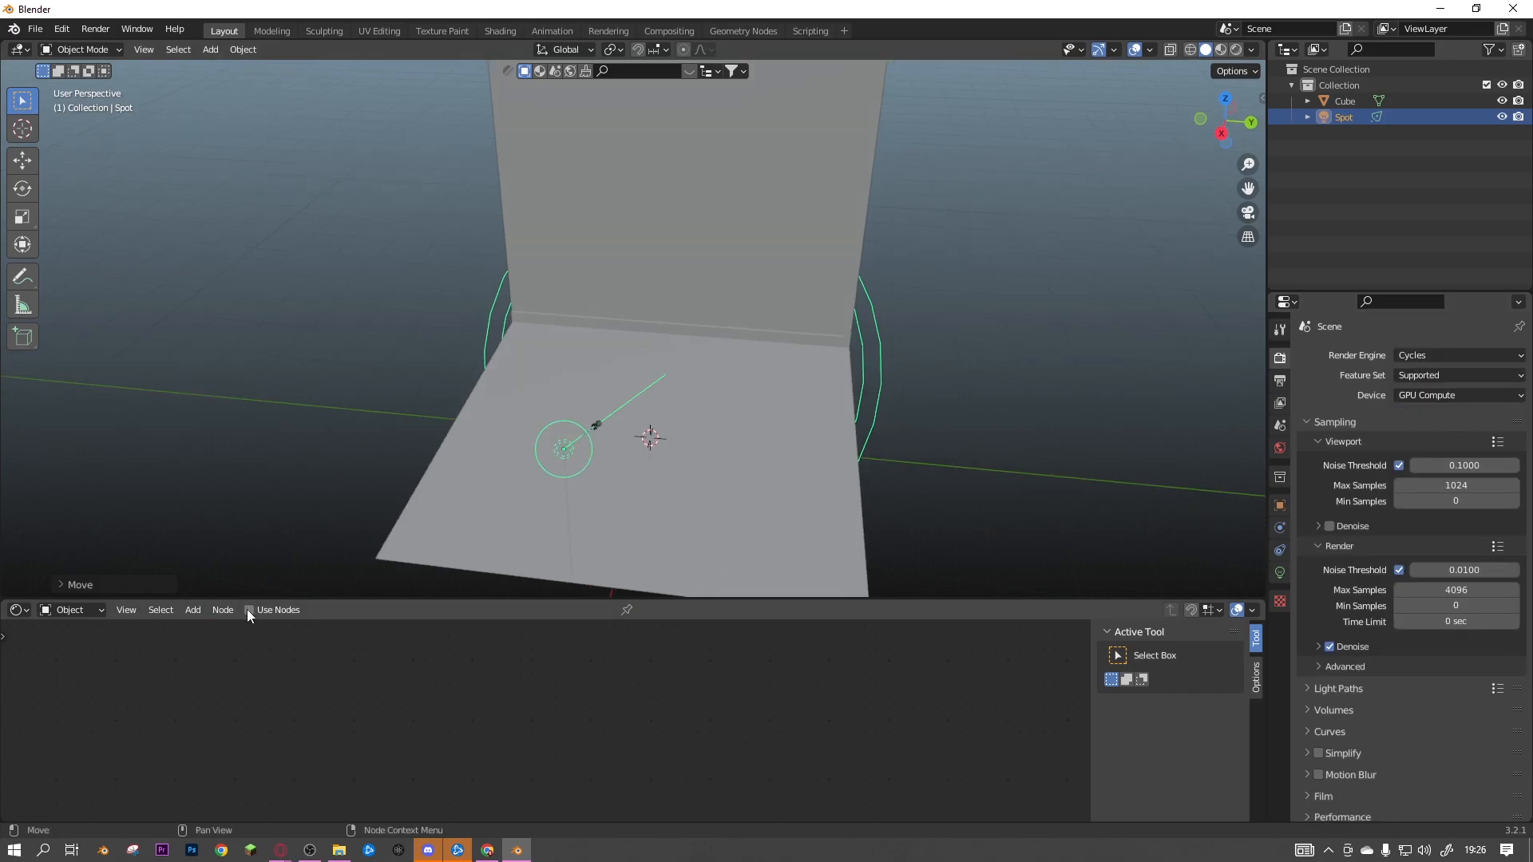
- Enable nodes on the spotlight, wiring the 12167.png image texture through Emission
click(249, 610)
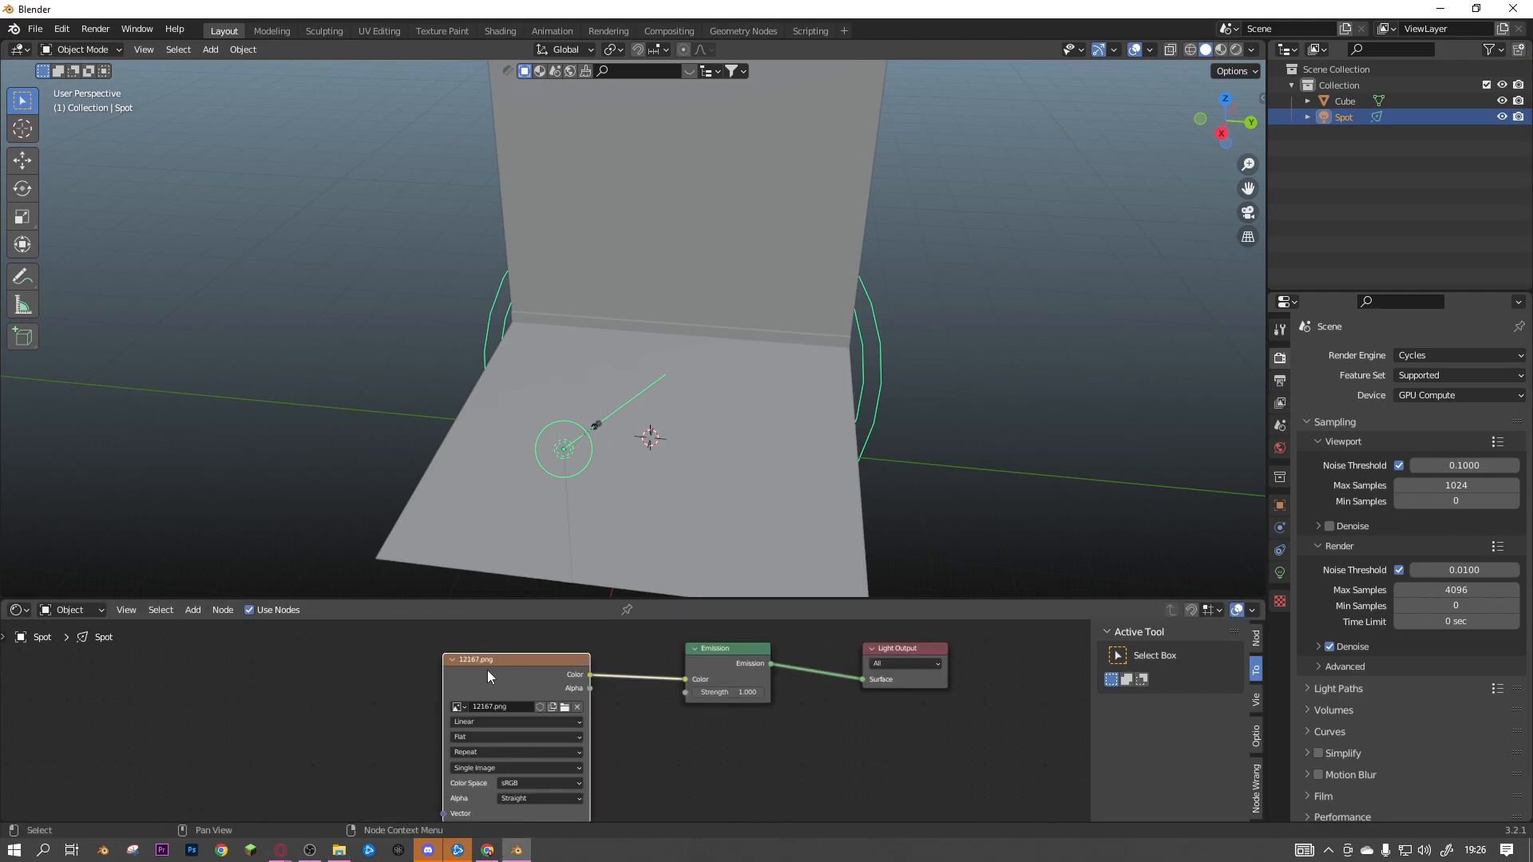
click(57, 29)
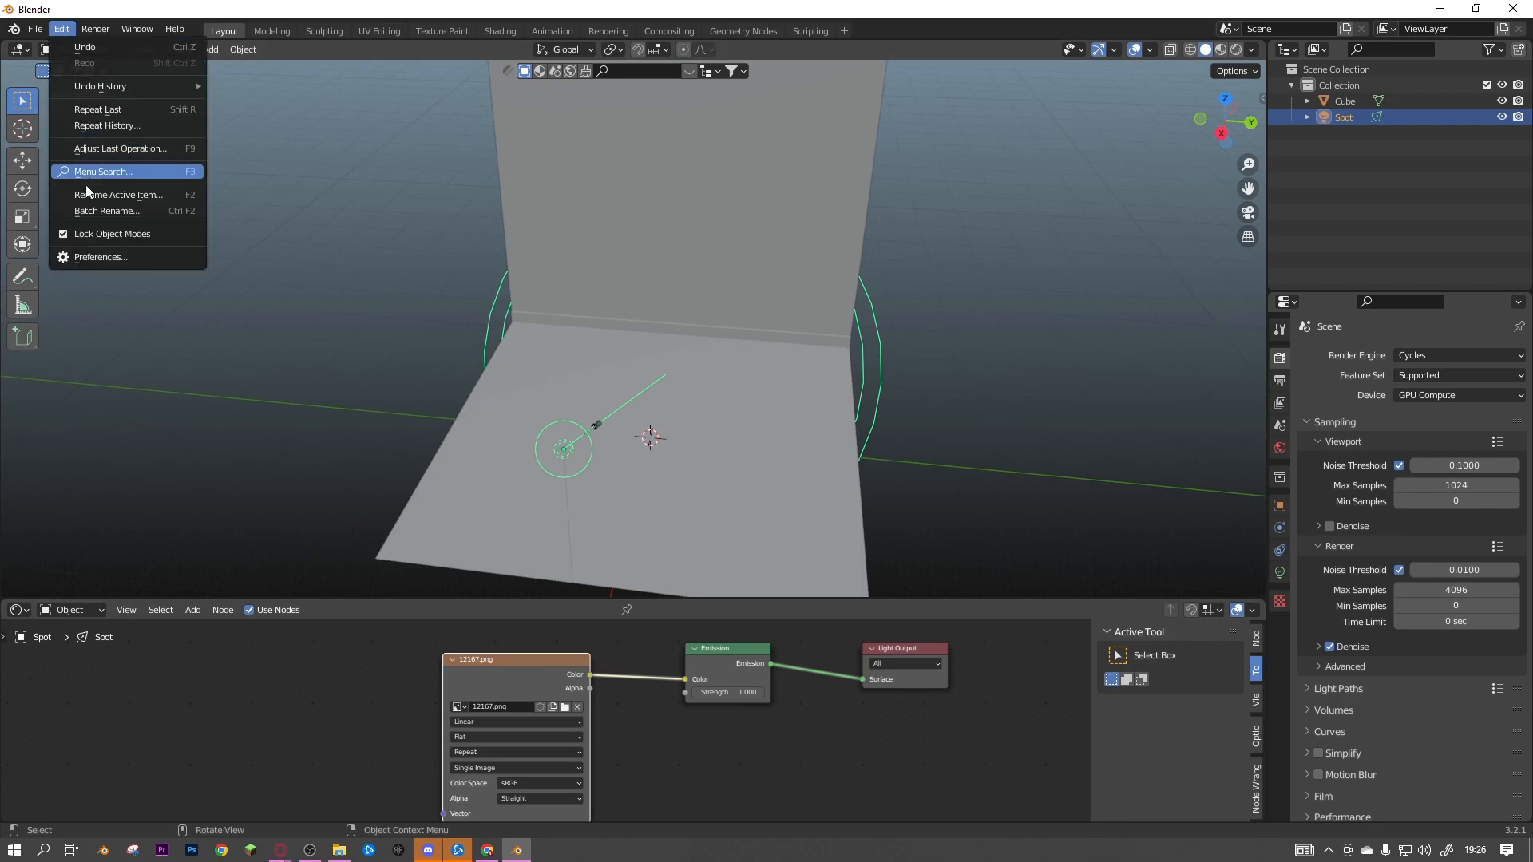
- Enable Node Wrangler, then add Texture Coordinate and Mapping nodes to the image texture
click(100, 257)
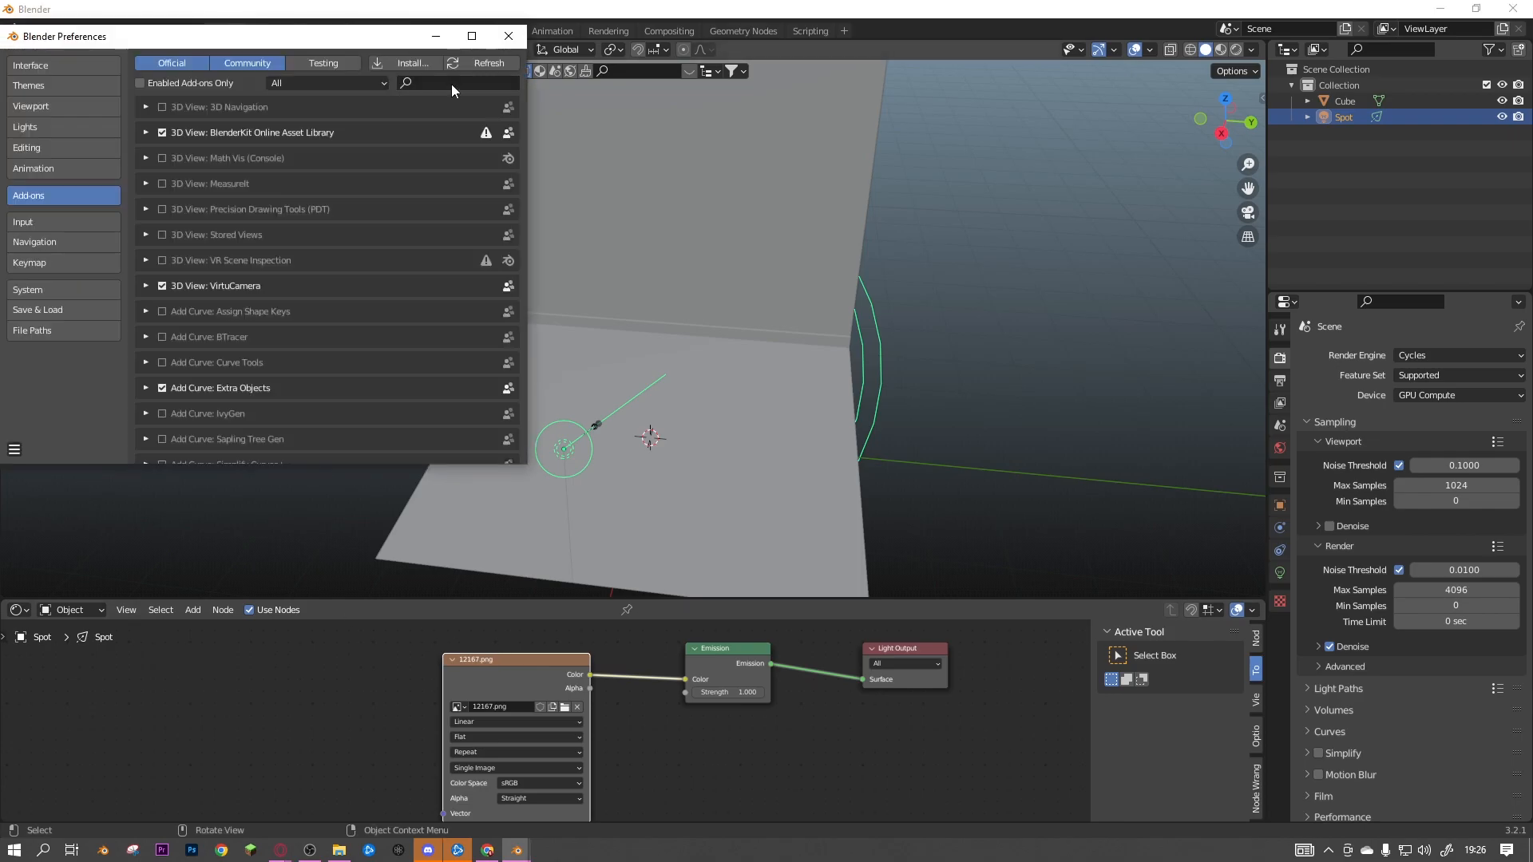
text(node)
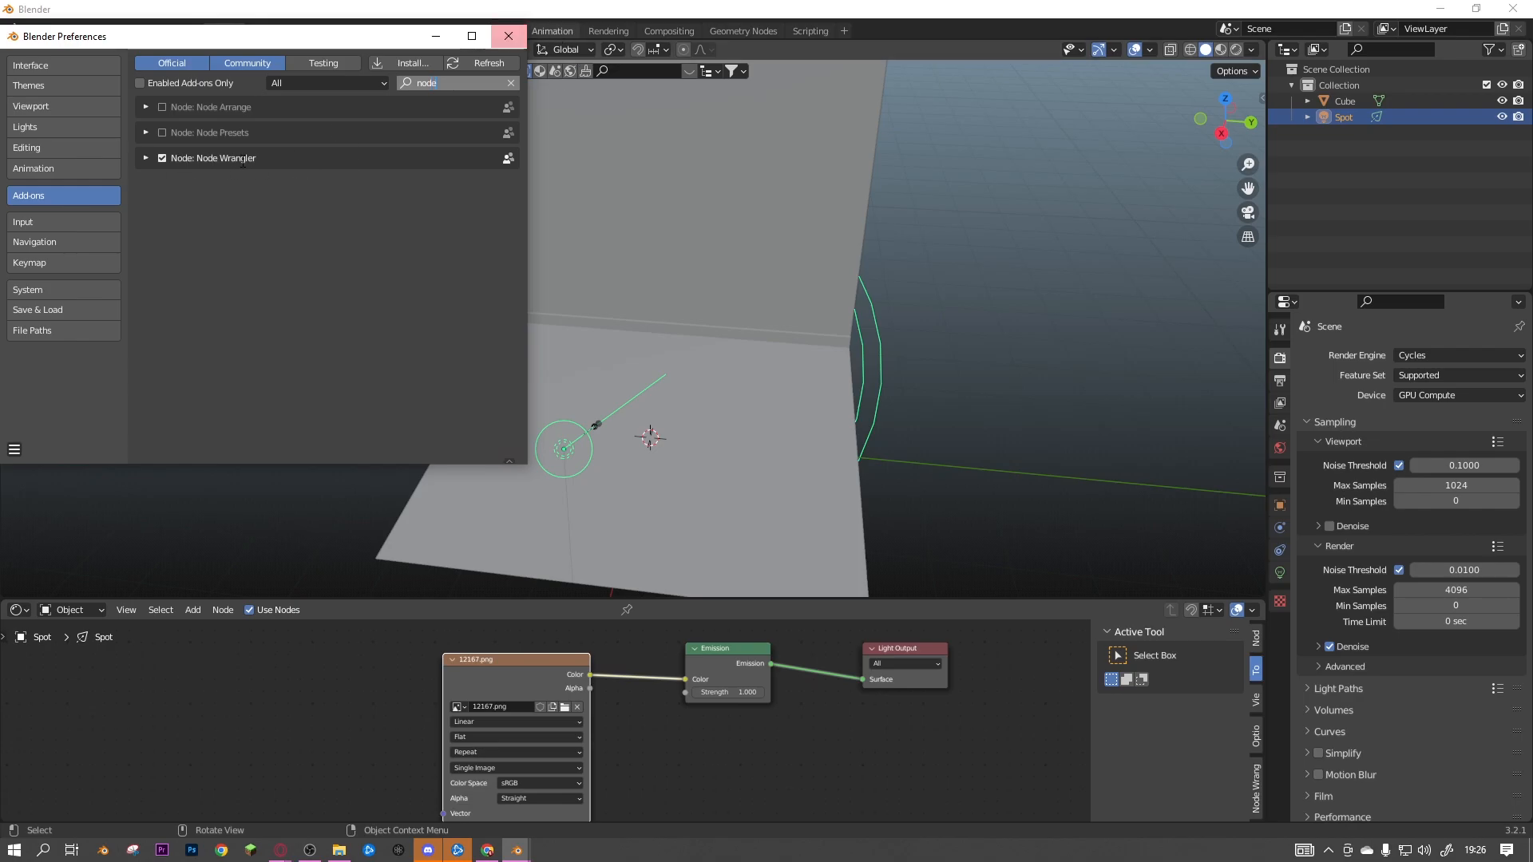
click(507, 36)
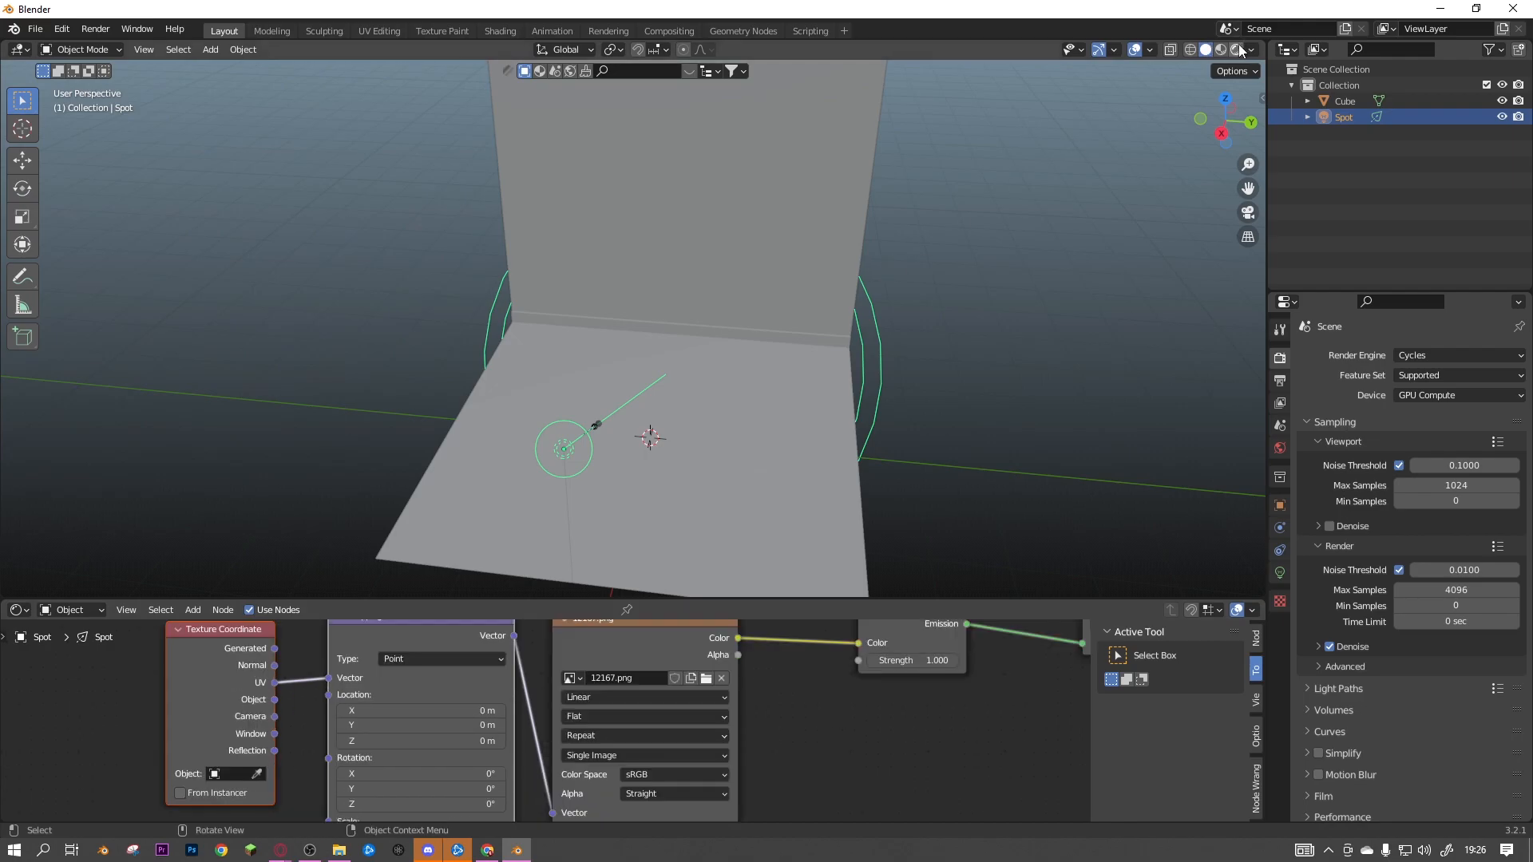
- Switch to Rendered shading, using Normal coordinates with Mapping location 0.5, 0.5 m
click(1394, 456)
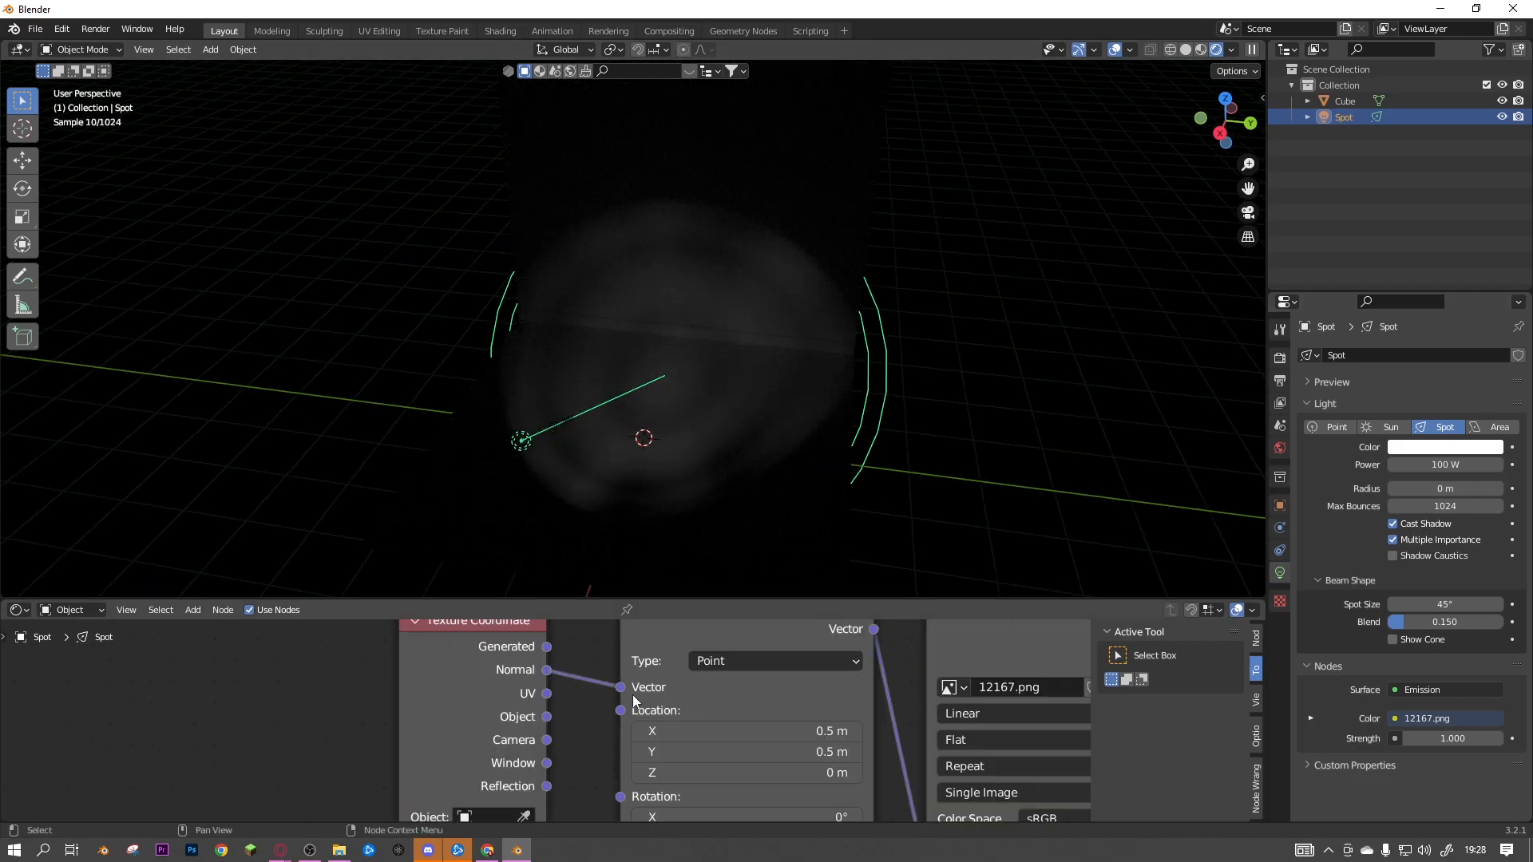
- Raise the spot light power to 152.4 W, keeping the colour white
key(r)
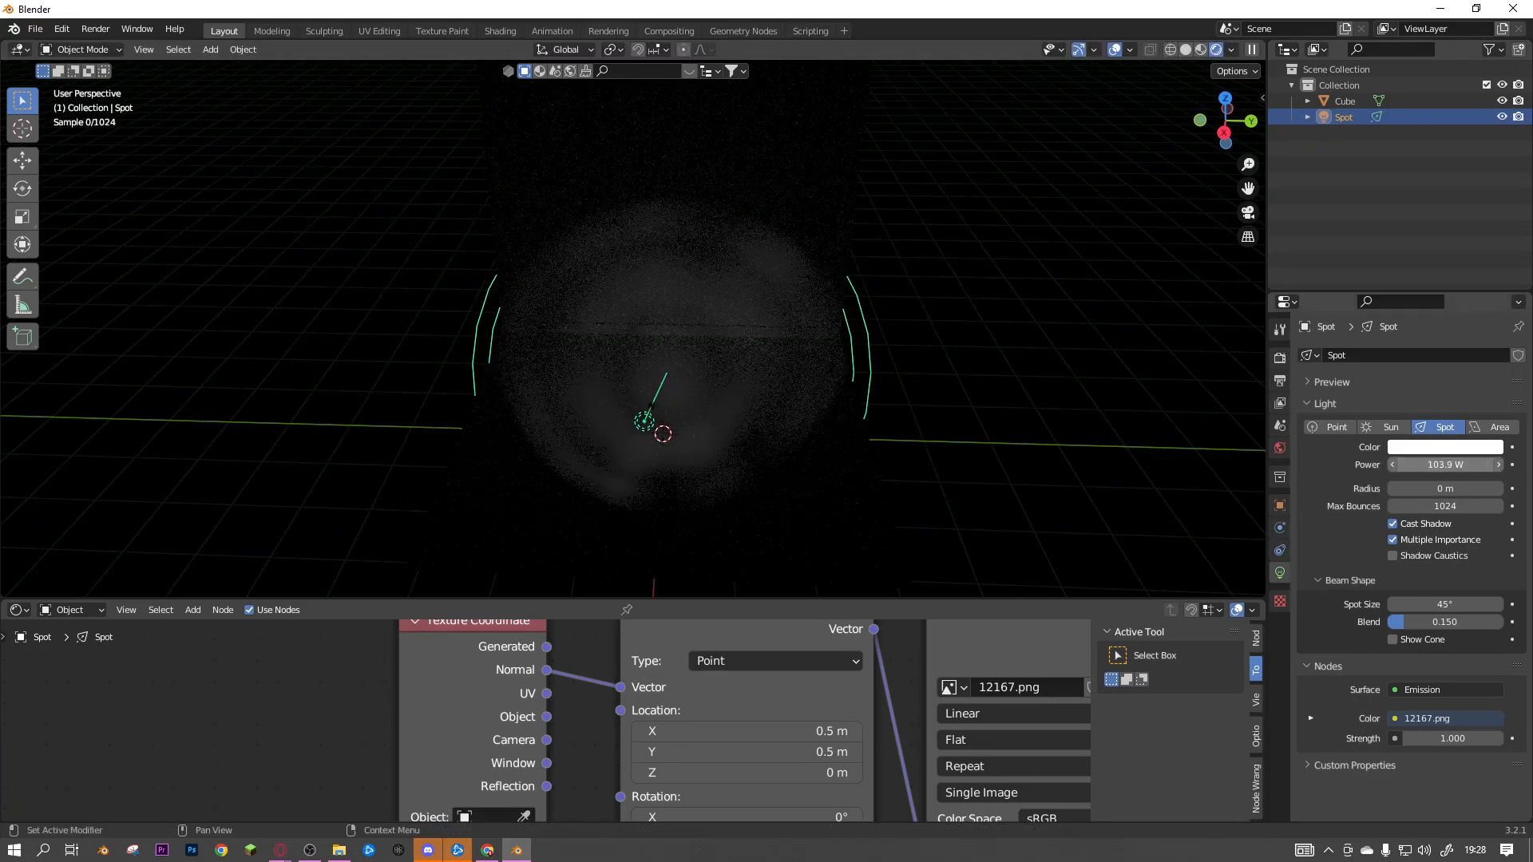
click(1445, 447)
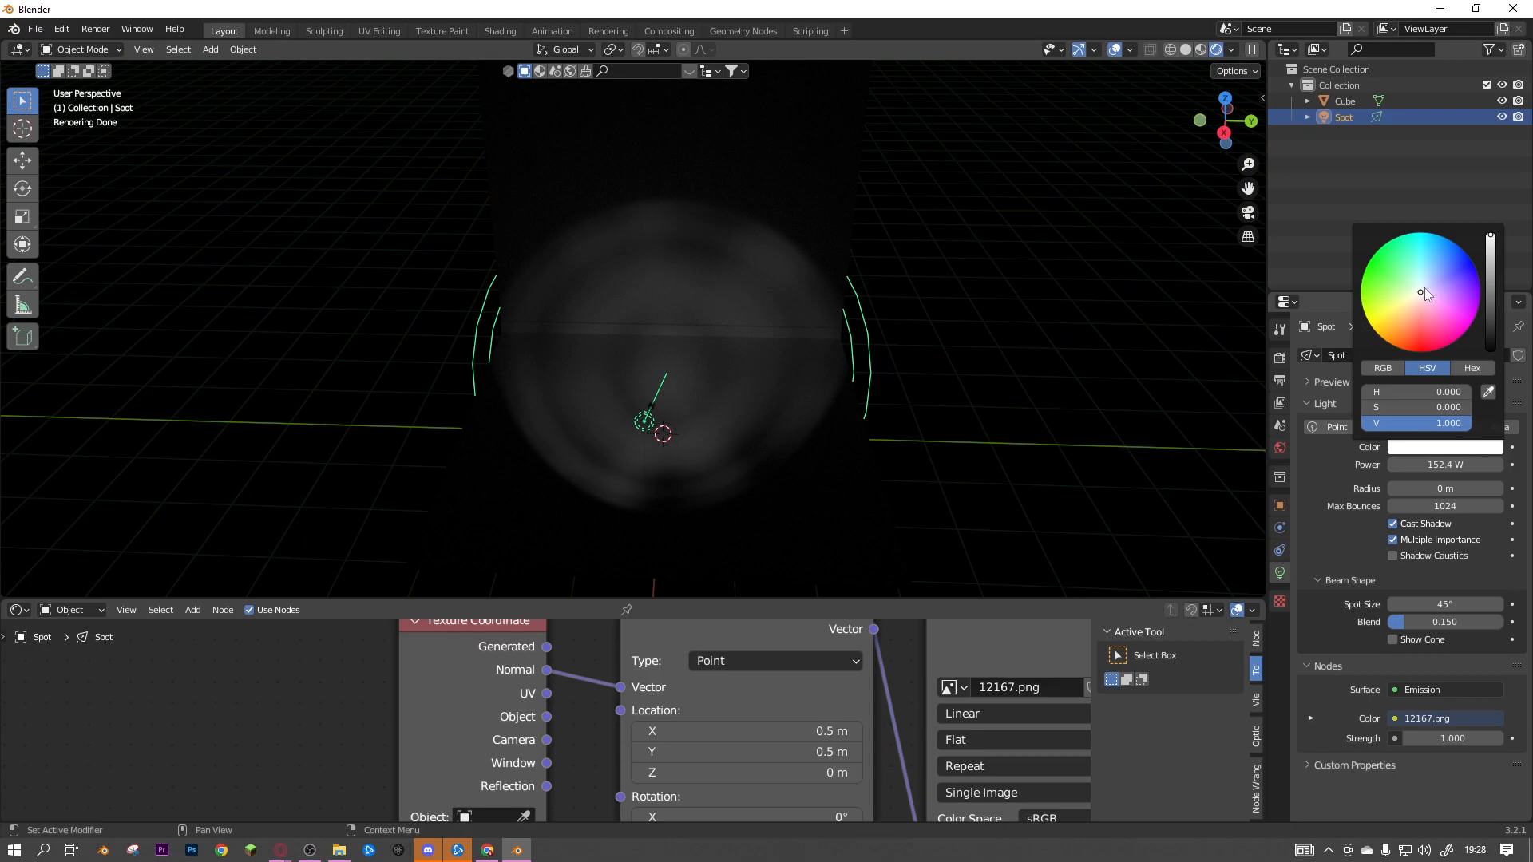
click(749, 480)
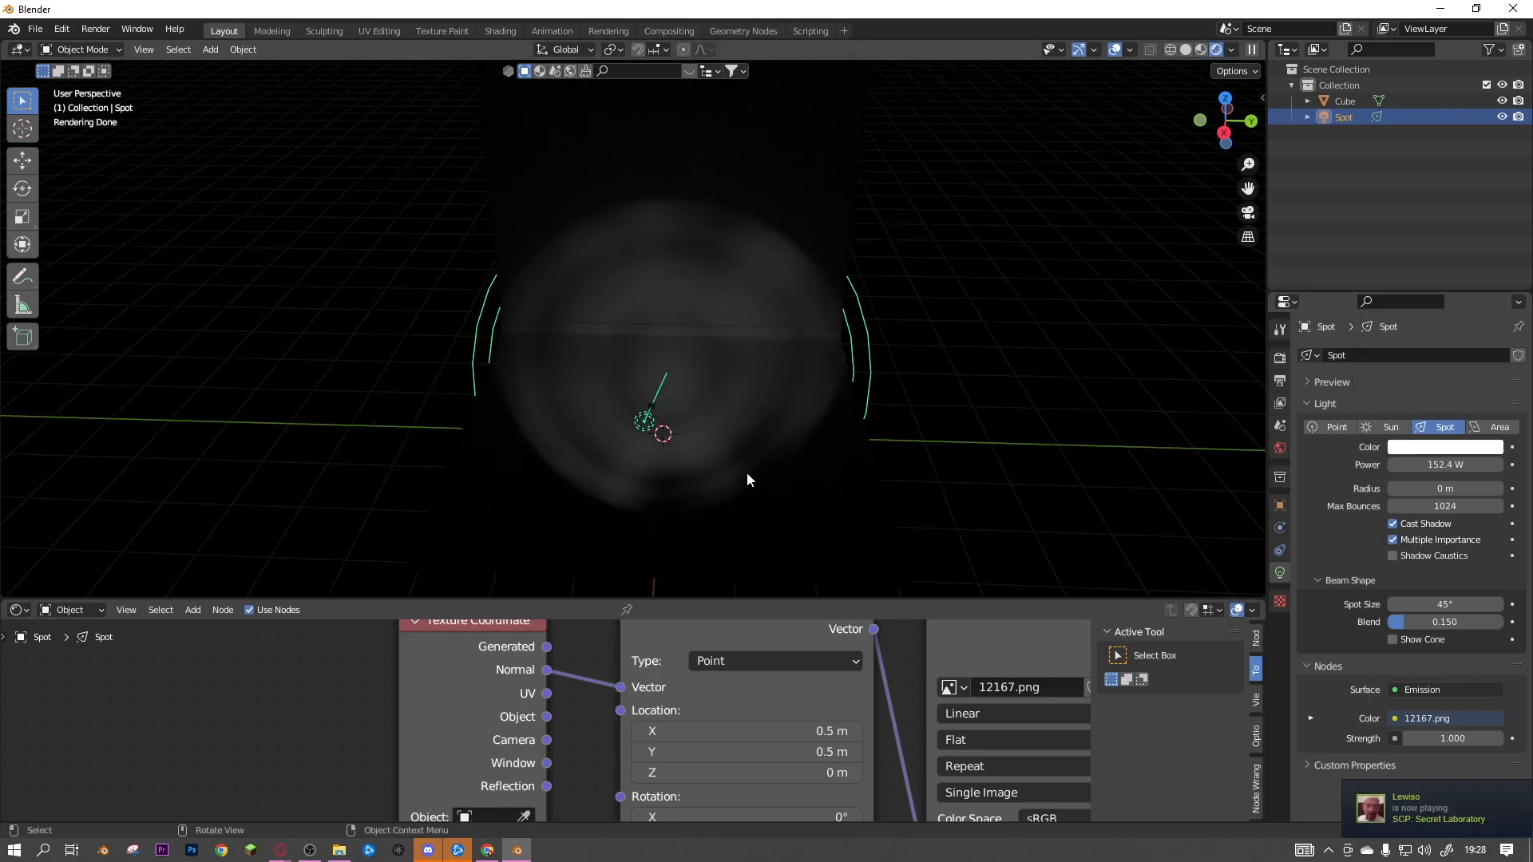